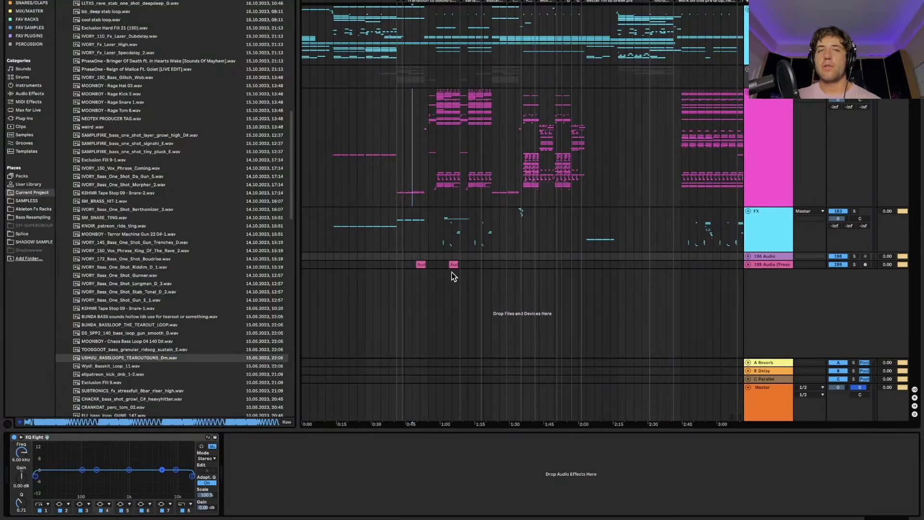
mouse_move(511, 340)
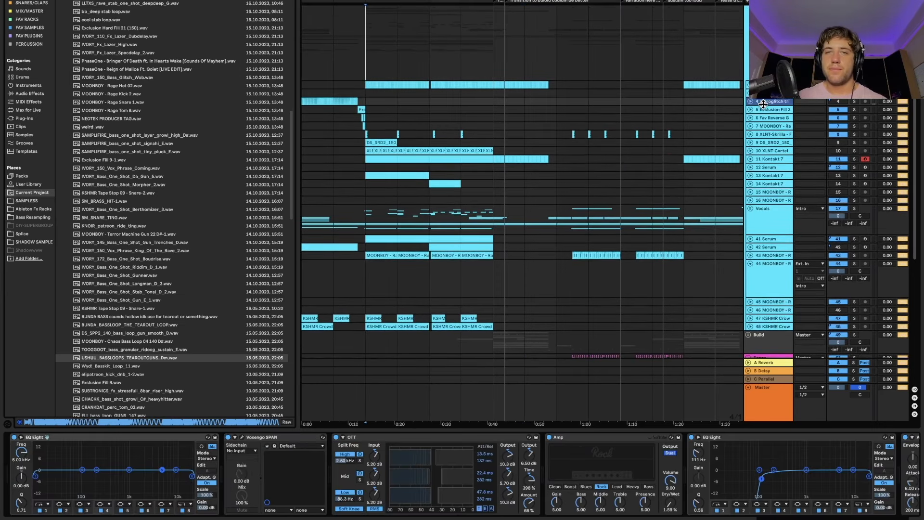
scroll("down", 3)
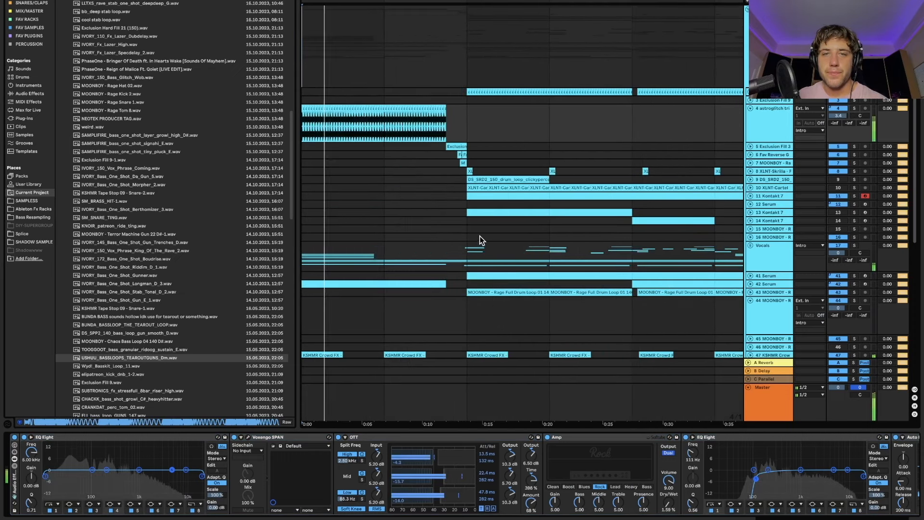
Show the 43 Serum track's instrument and effects, then scroll down to the vocal scream tracks
left_click(766, 283)
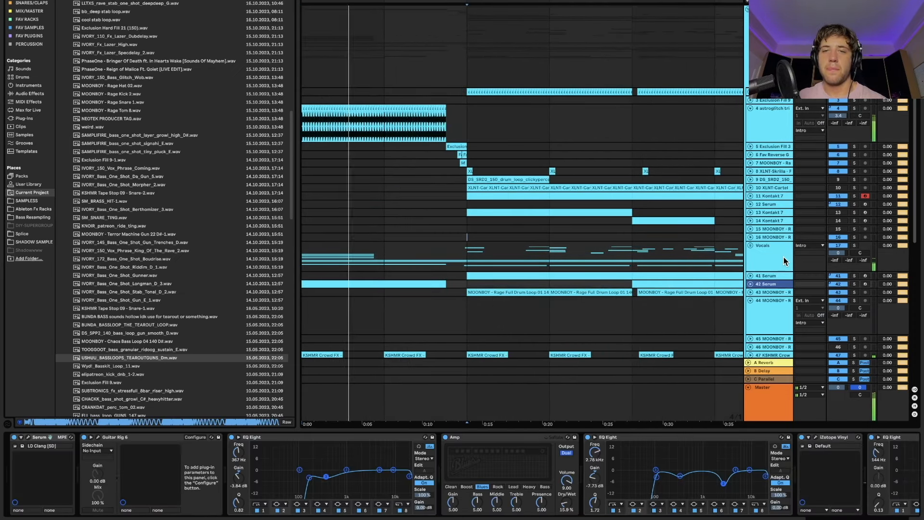
scroll("down", 3)
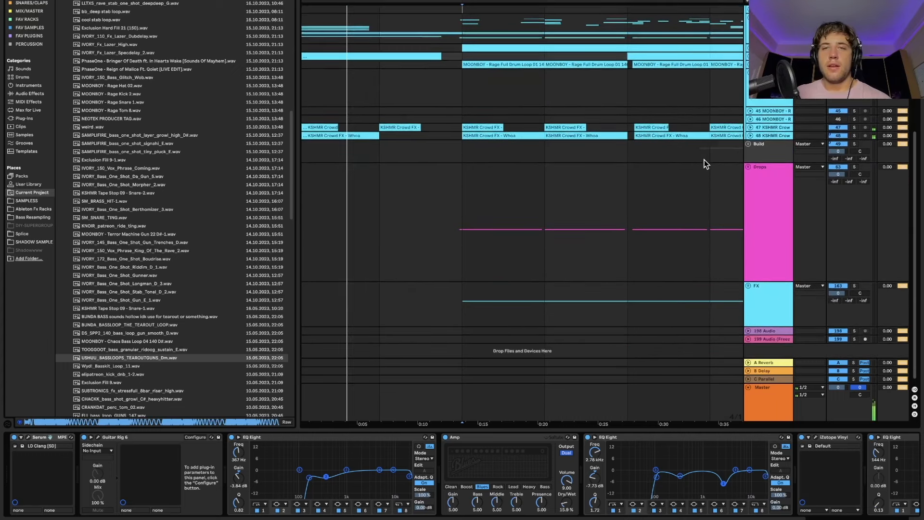
scroll("down", 3)
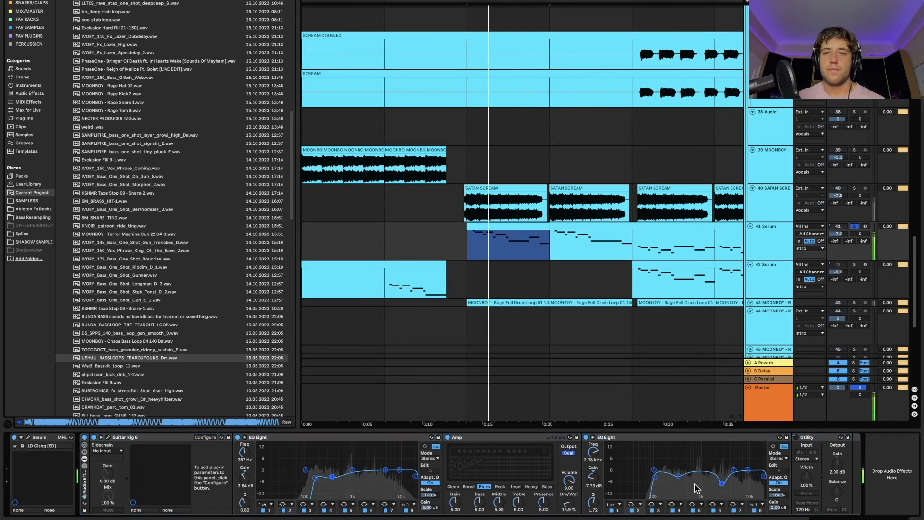
Scroll the arrangement onward to the collapsed group tracks with the Device View left empty
scroll("down", 3)
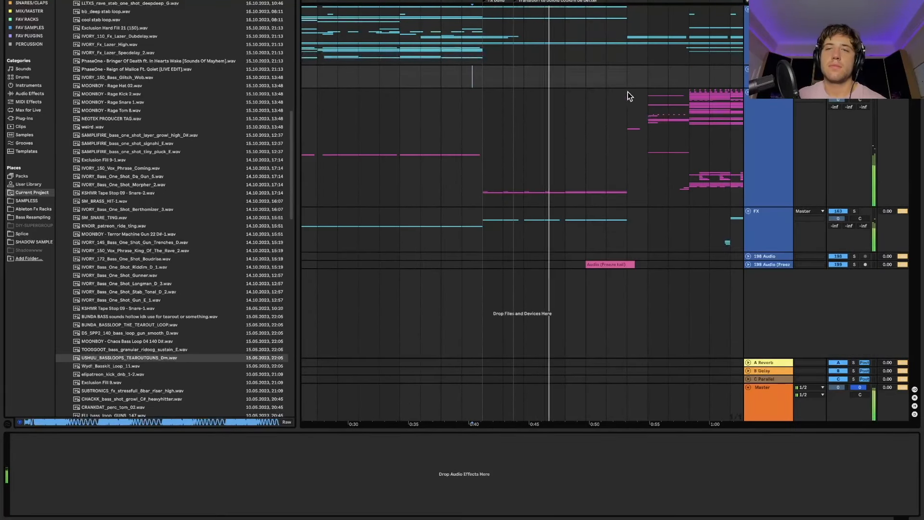
Scroll through the Drops group to the Vocals group's SCREAM tracks and their EQ and Utility chain
scroll("right", 3)
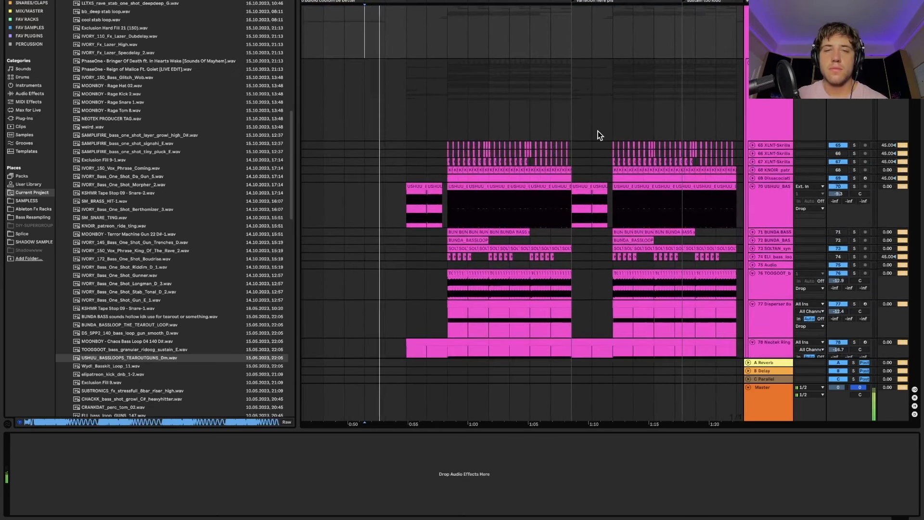
scroll("down", 3)
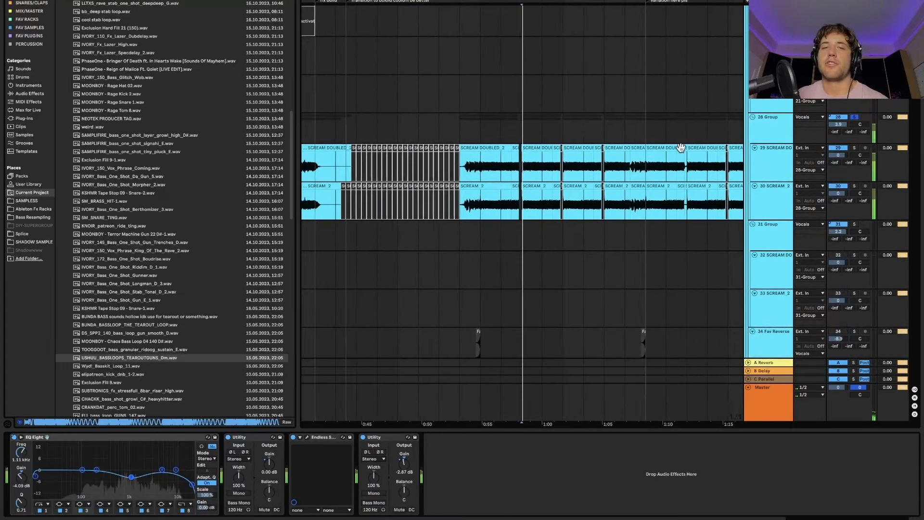
Scroll to the Drops group bass tracks and show one track's EQ, Vocoder, OTT and Reverb chain
scroll("down", 3)
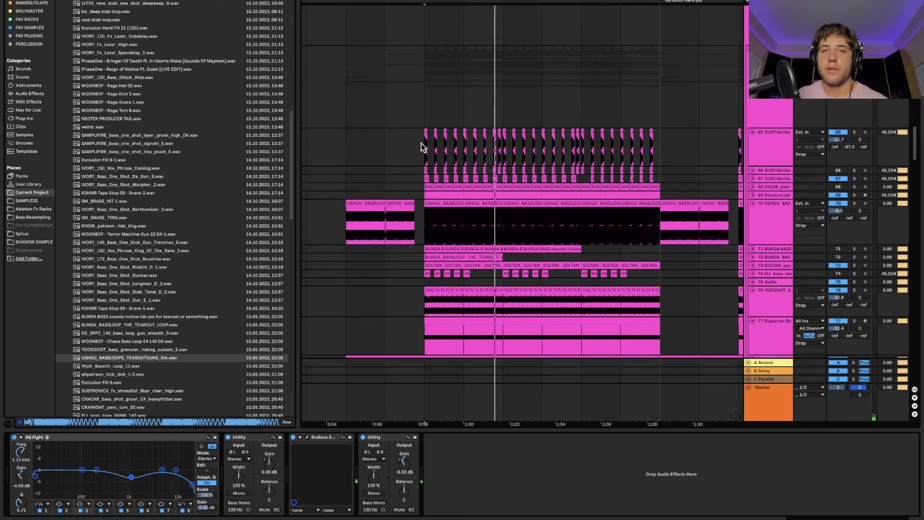
left_click(769, 132)
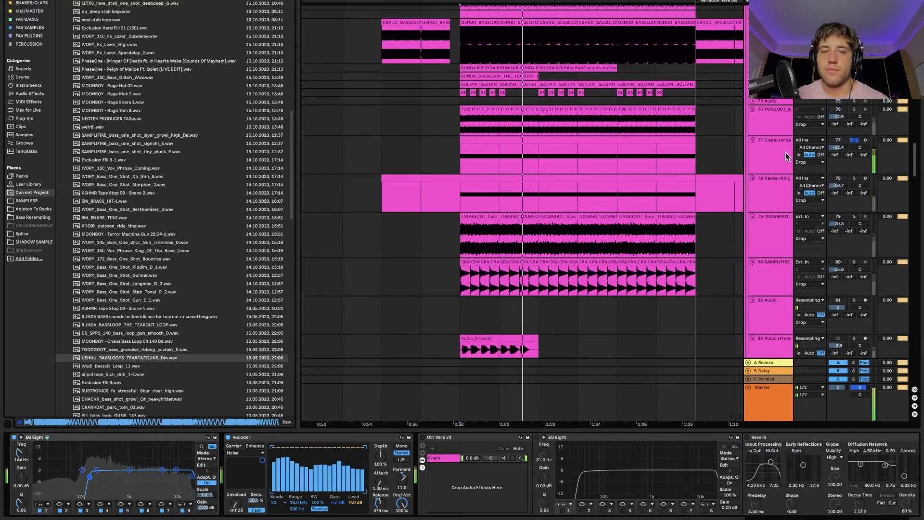
Show a neighbouring drop track's effects, then the Neotek Ring track's Operator device chain
left_click(772, 140)
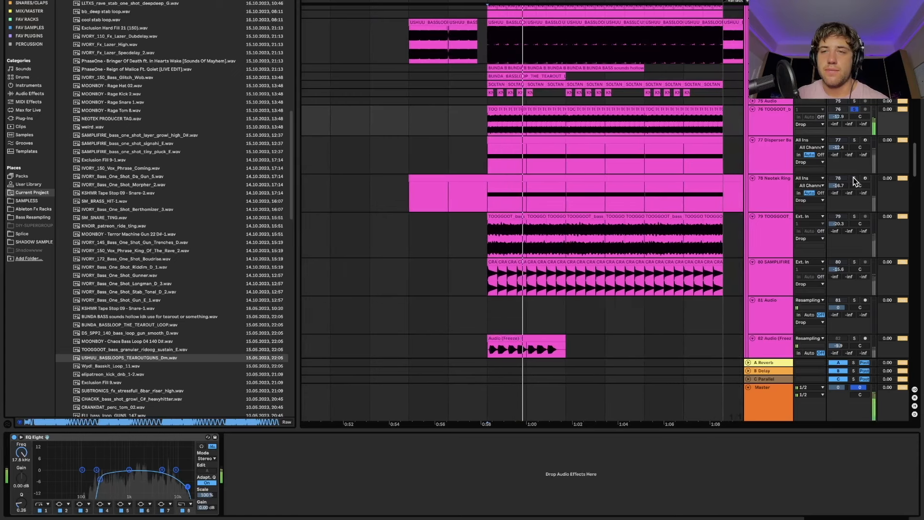
left_click(769, 178)
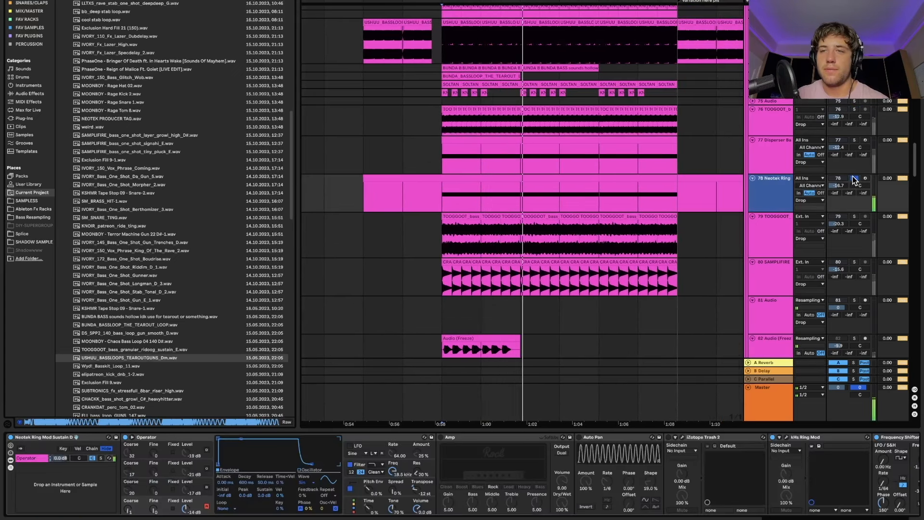
scroll("down", 3)
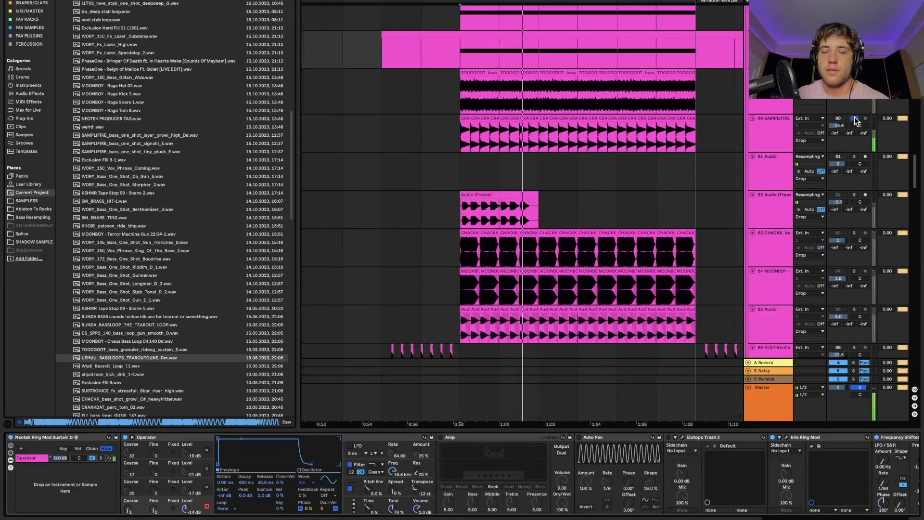
Scroll down to the later Serum tracks and show the lead Serum track's EQ and Utility chain
scroll("down", 3)
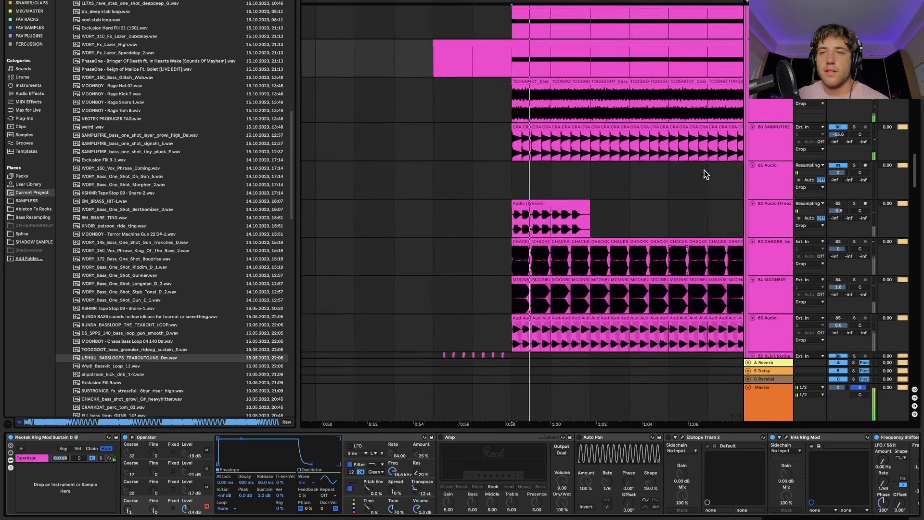
scroll("down", 3)
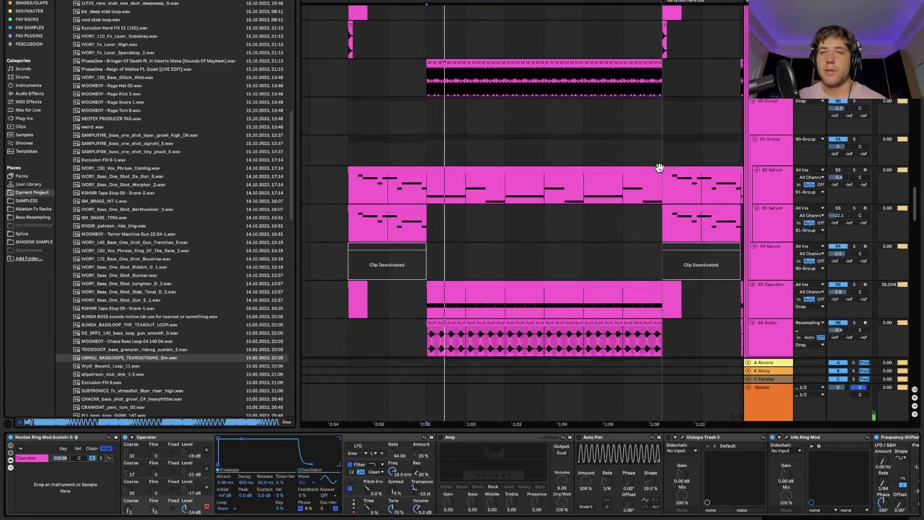
left_click(770, 170)
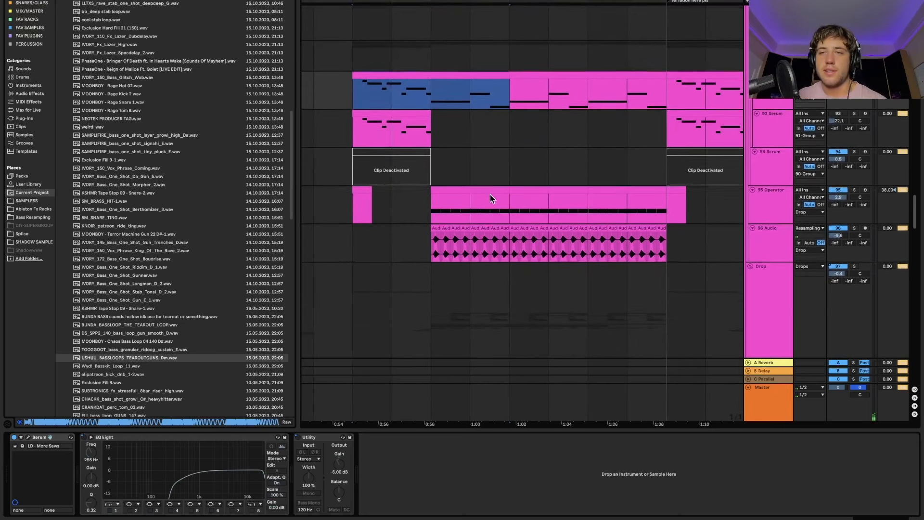
Show the 95 Operator track's synth and effects, then return to the USHUU drop bass tracks
left_click(768, 160)
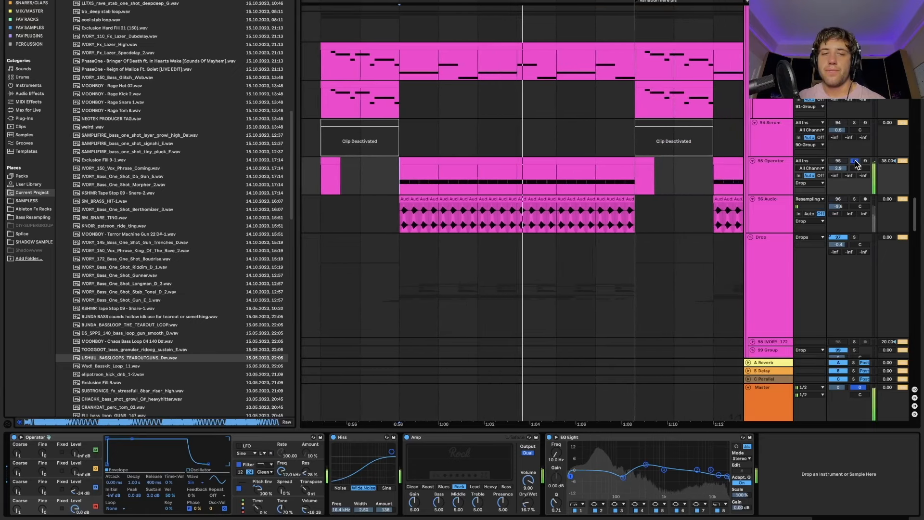
scroll("down", 3)
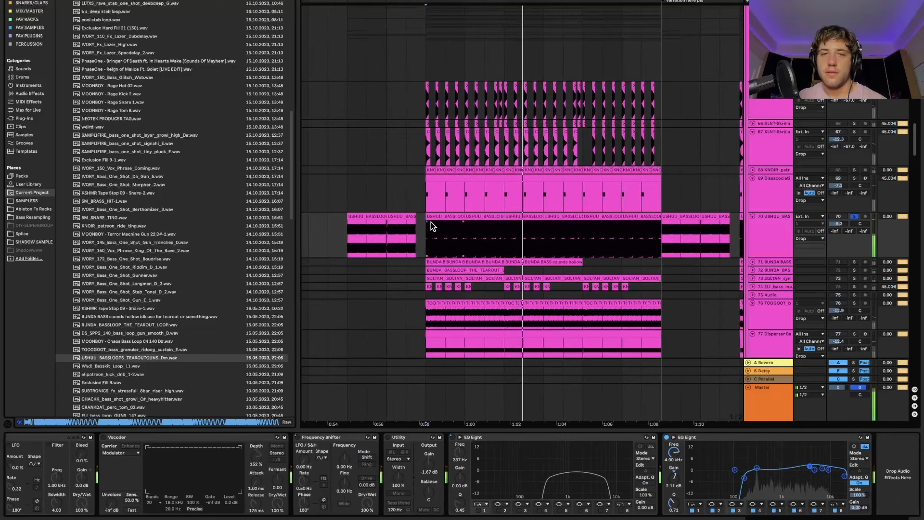
View a clip's context menu, close it, and select within the arrangement
right_click(430, 225)
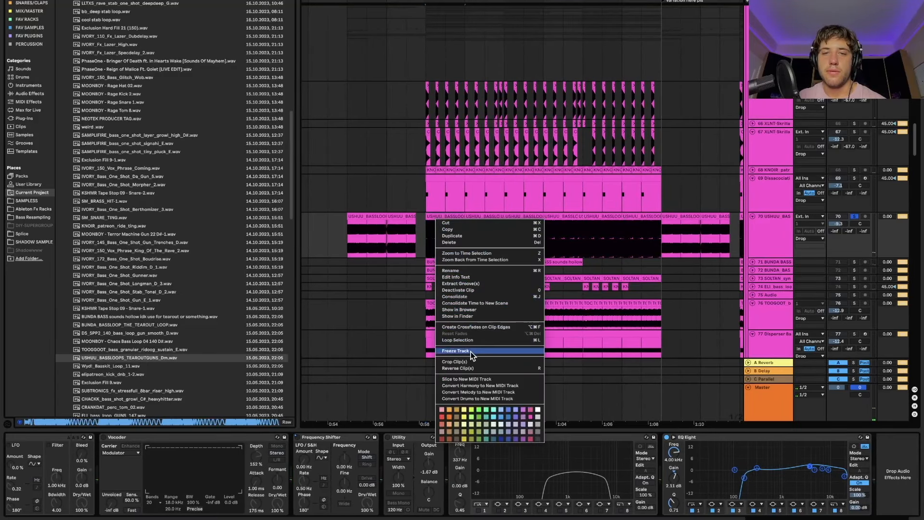
left_click(456, 351)
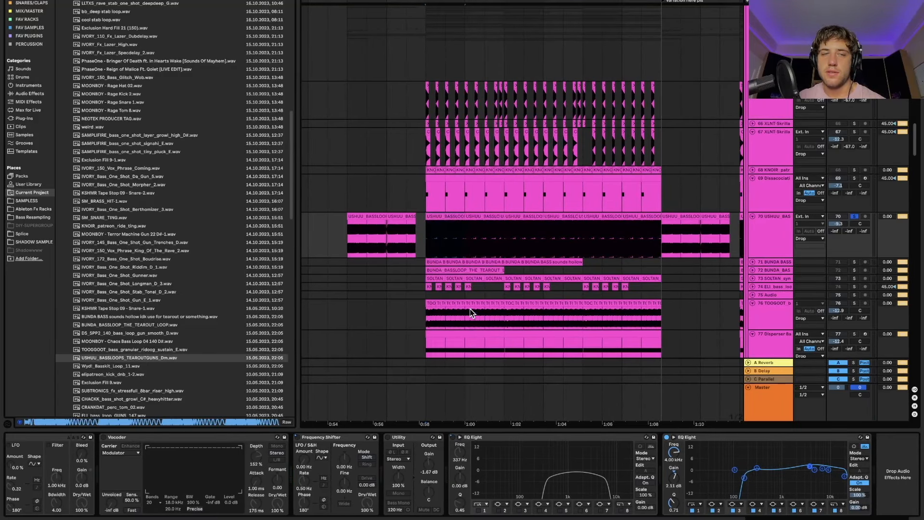
left_click(142, 358)
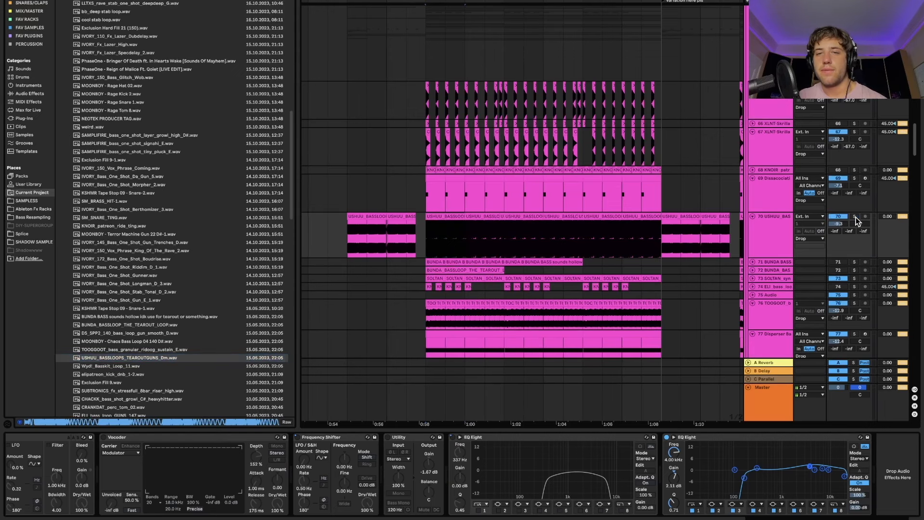
Scroll down to the FX group and its Multiband Compression and reverb-thrower chain
scroll("down", 3)
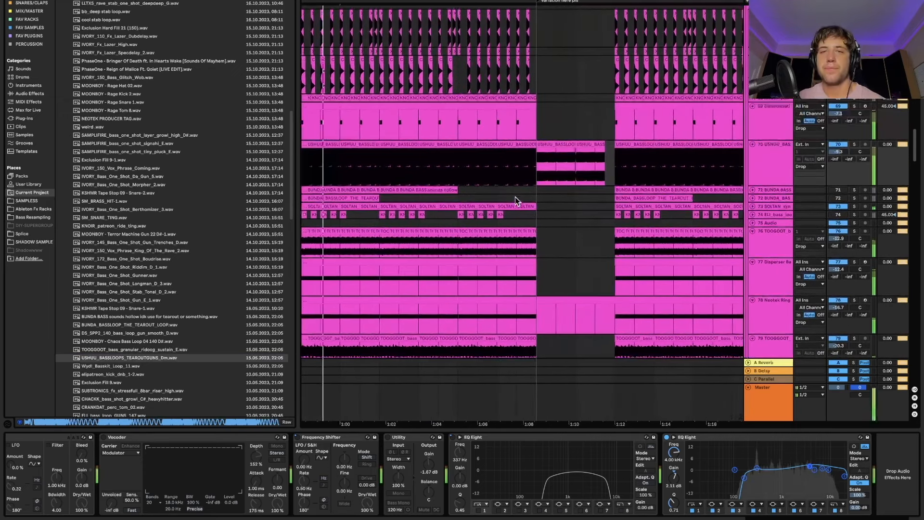
scroll("down", 3)
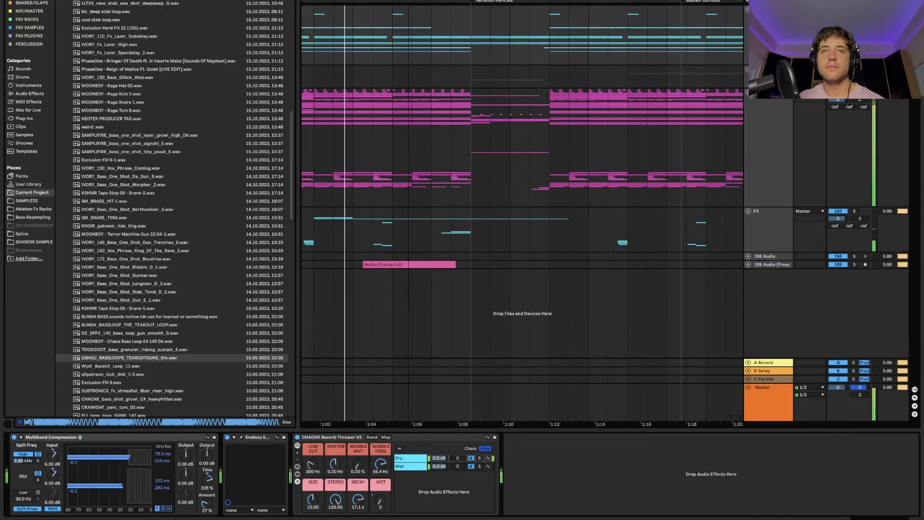
Scroll along to the USHUU bass loop clips and the track's Operator, Amp and EQ Eight chain
scroll("right", 3)
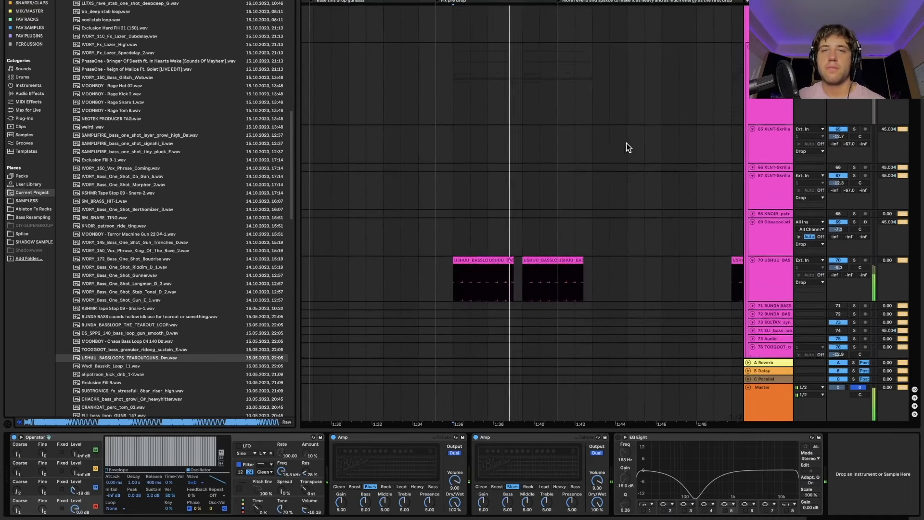
Scroll through bass groups 125–161 and their devices, ending on the full arrangement overview
scroll("down", 3)
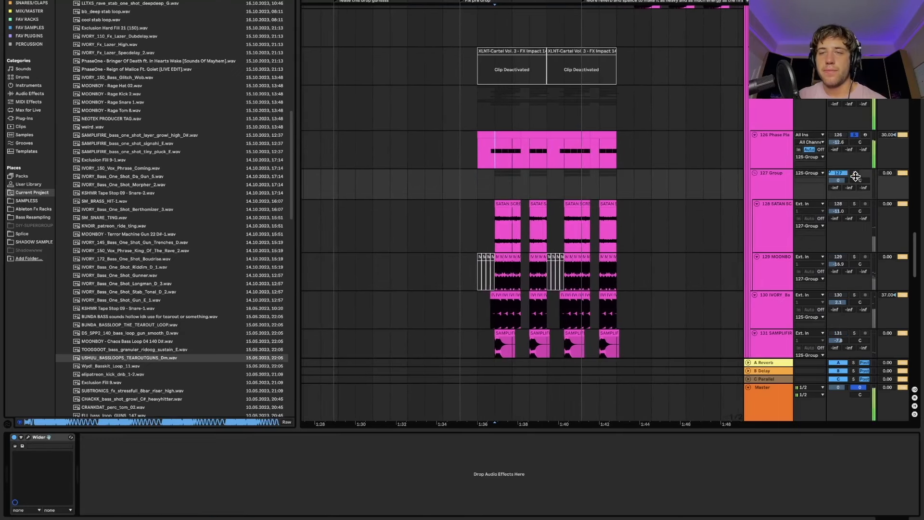
scroll("down", 3)
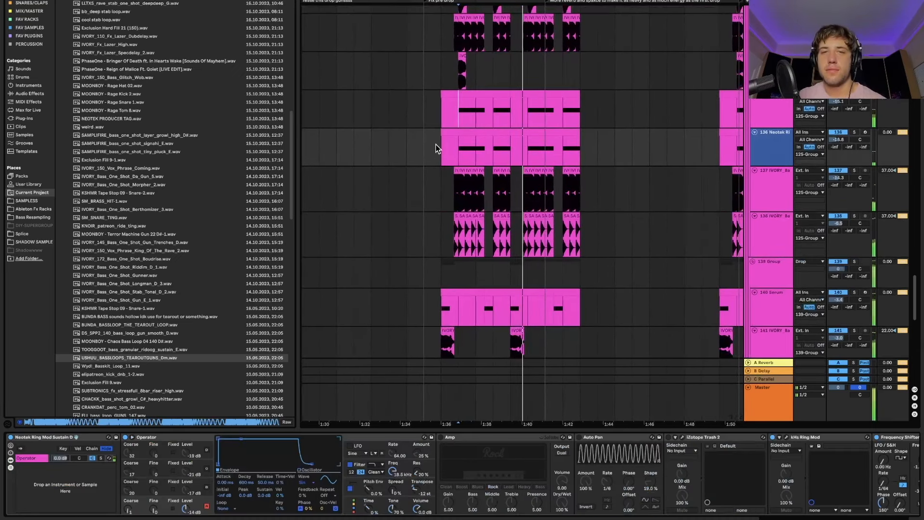
scroll("down", 3)
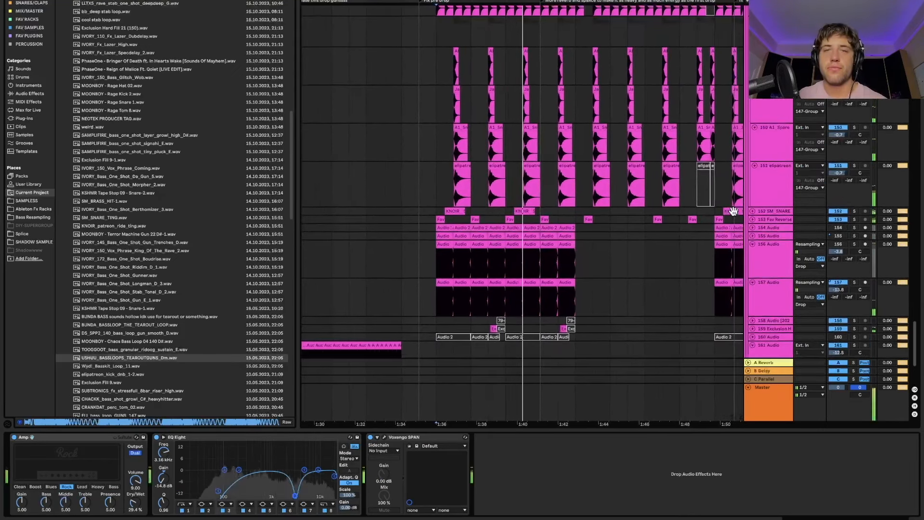
scroll("down", 3)
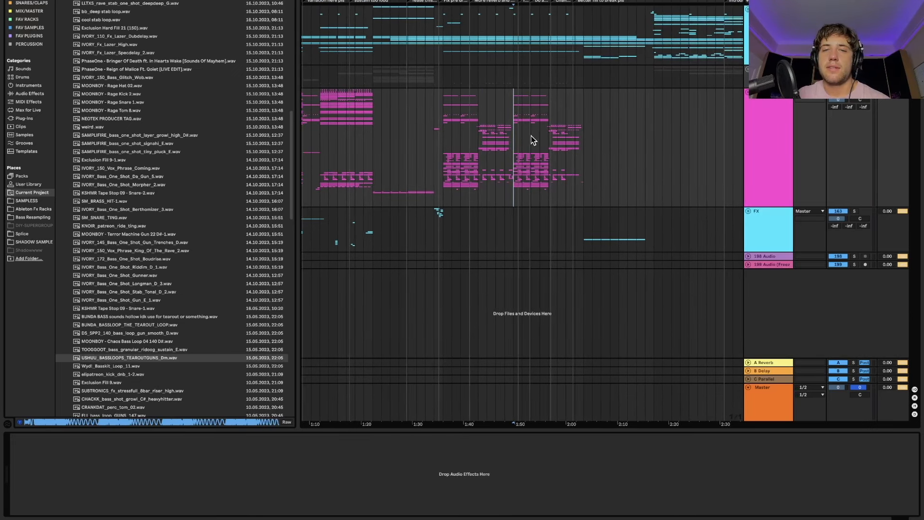
Scroll along the timeline to the Vocals group's SCREAM track with its OTT, EQ Eight and Amp chain
scroll("right", 3)
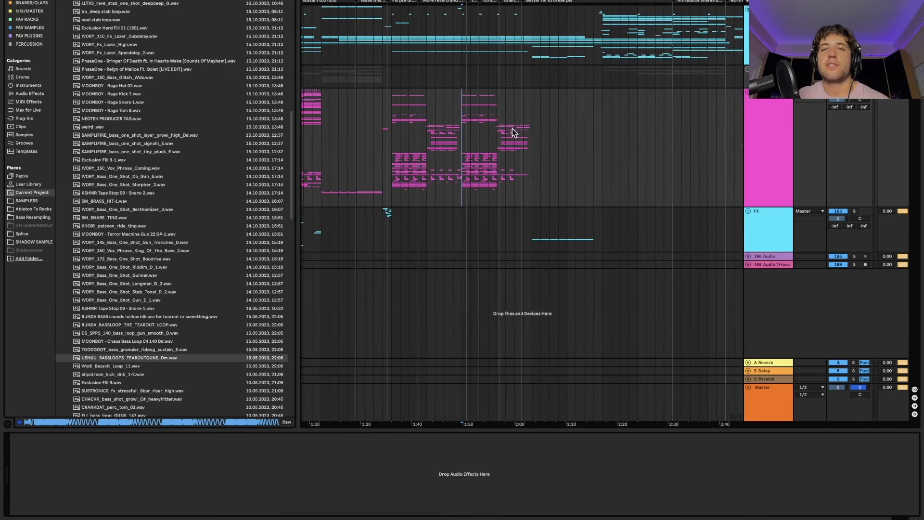
scroll("right", 3)
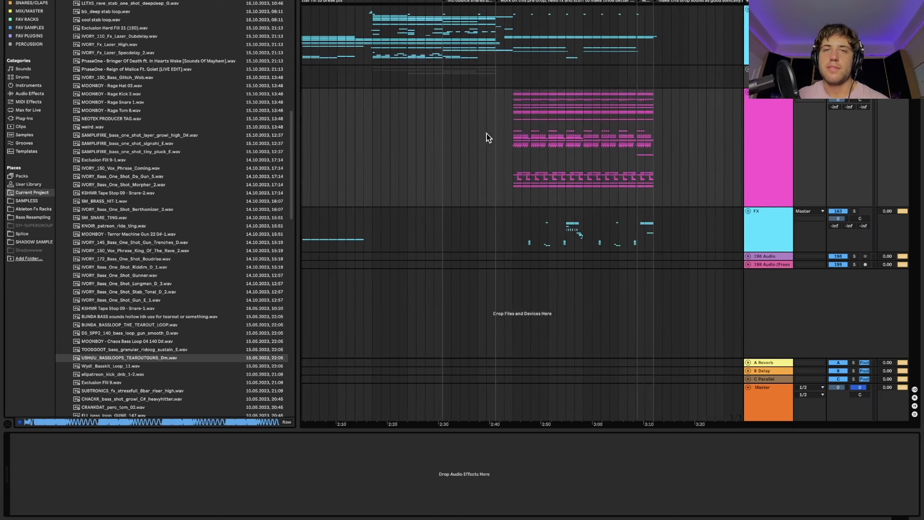
scroll("left", 3)
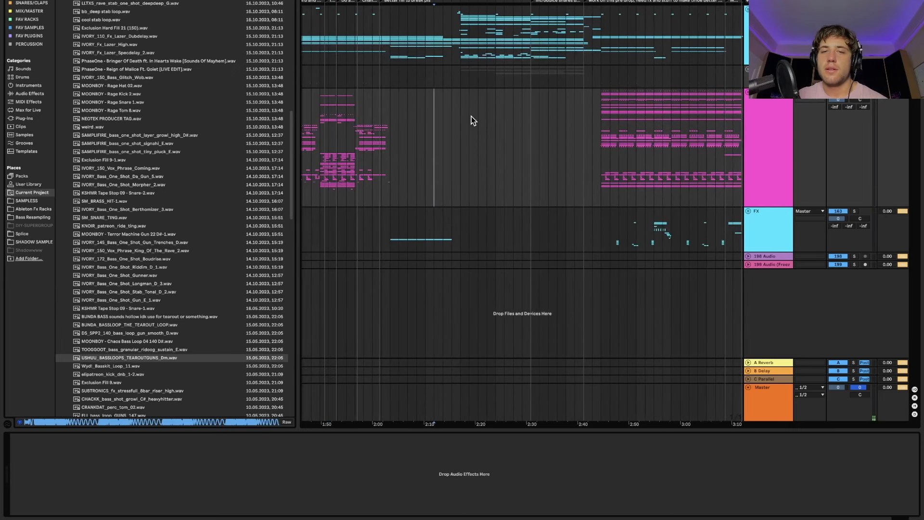
scroll("left", 3)
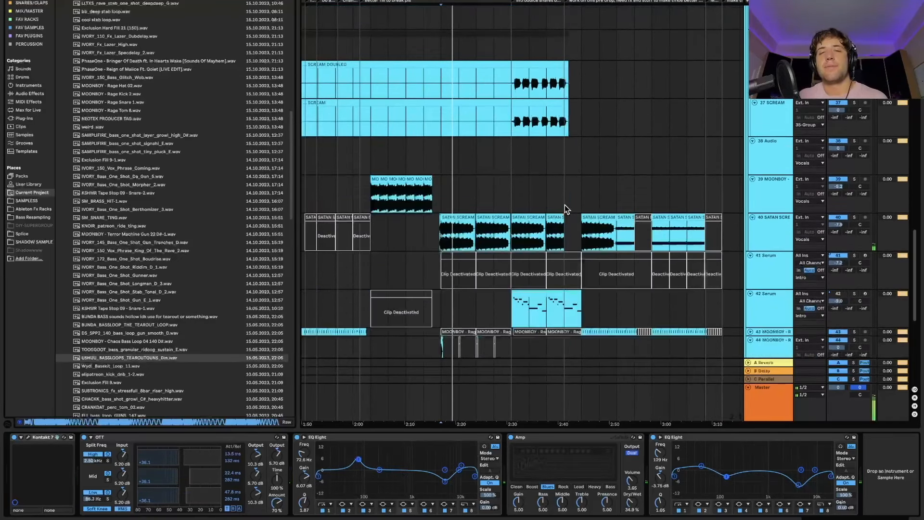
Scroll the arrangement down to group 103's Serum, Vital and Operator tracks
scroll("down", 3)
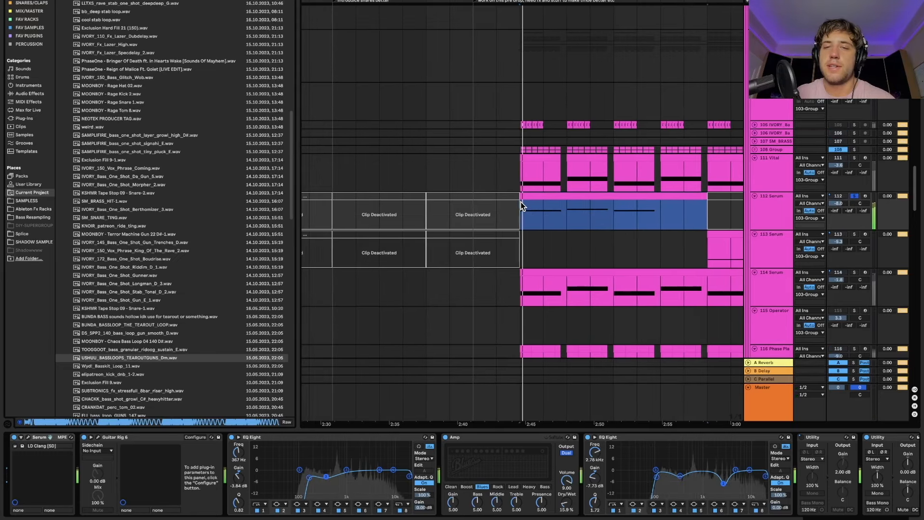
Scroll across tracks 115–120 of group 103 back toward the full-song overview
scroll("right", 3)
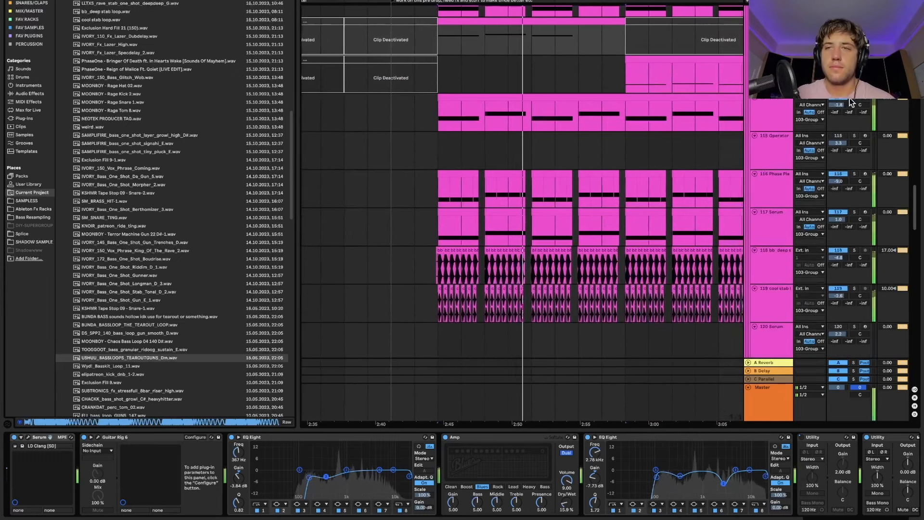
scroll("right", 3)
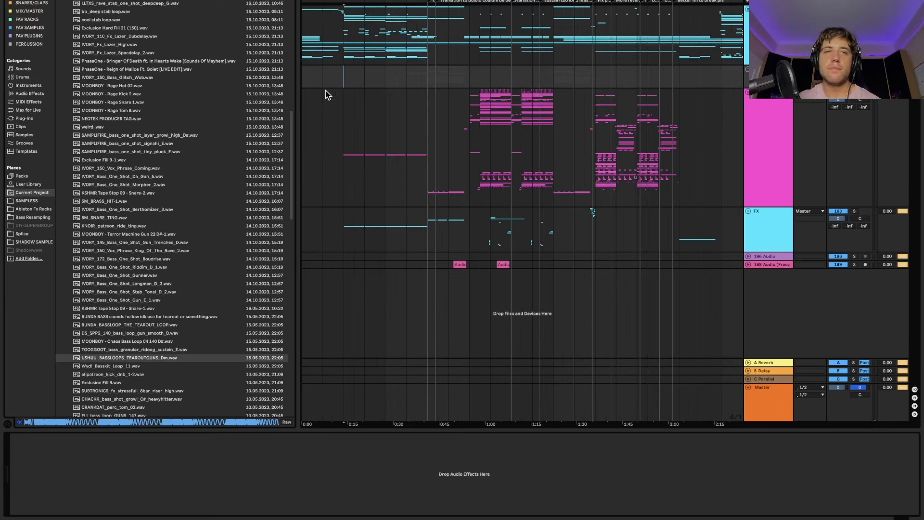
Show the built-in Audio Effects category in the browser sidebar
left_click(28, 94)
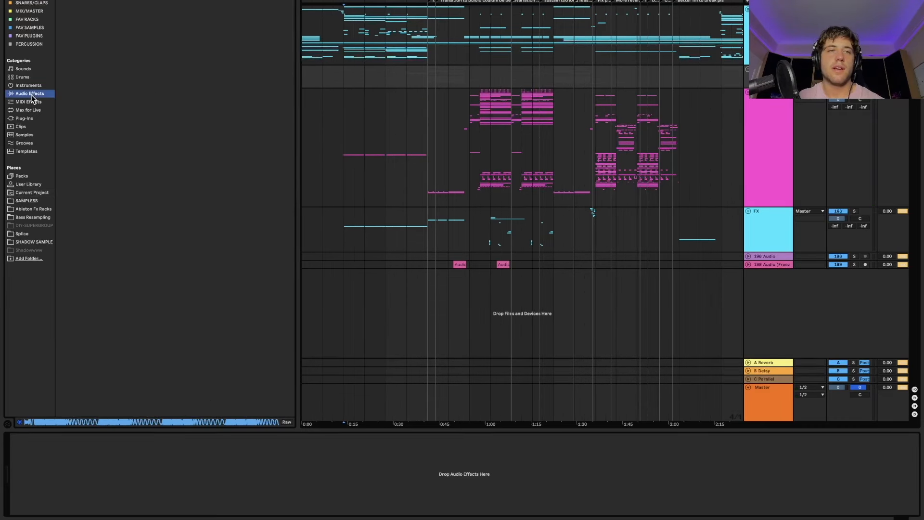
left_click(30, 93)
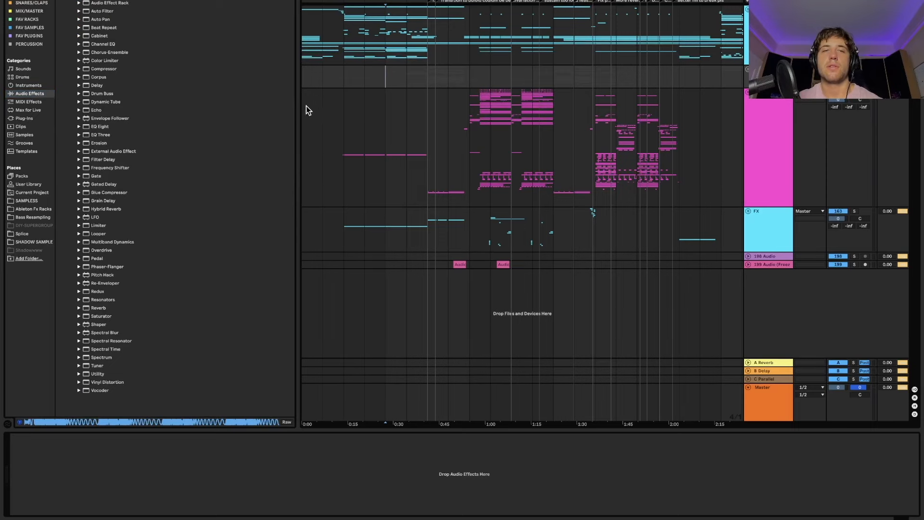